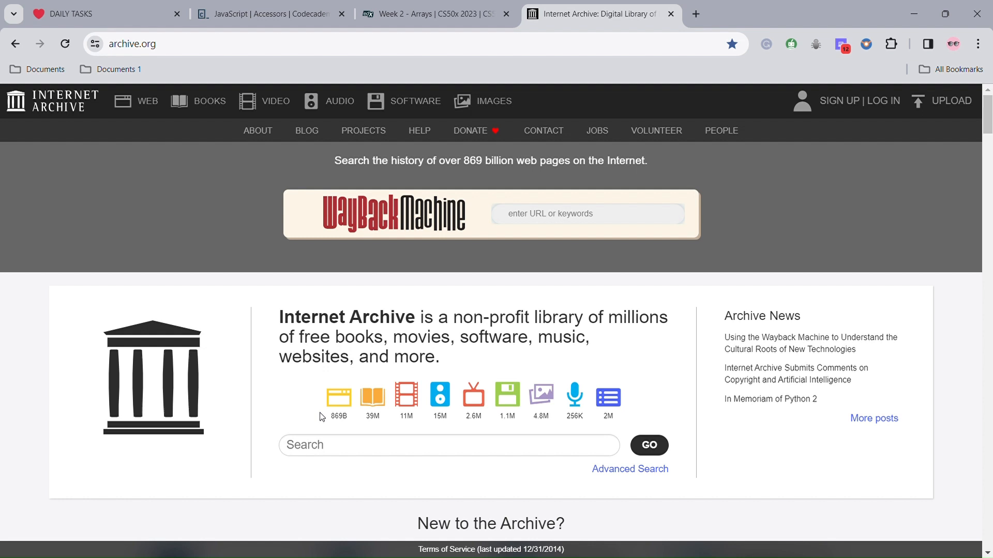
# - Scroll the homepage down to the 'New to the Archive?' help buttons and Top Collections heading
pyautogui.click(586, 213)
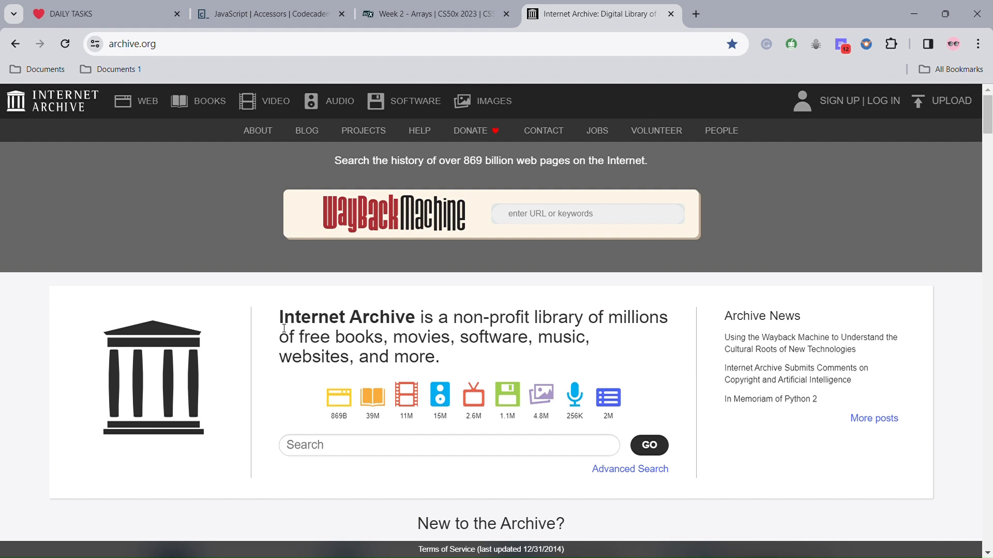
pyautogui.scroll(-3)
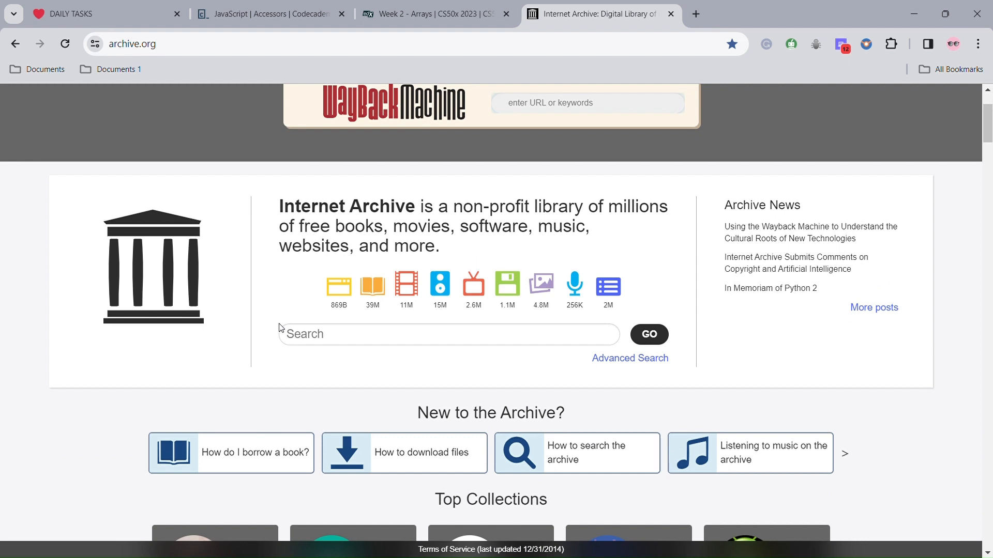
pyautogui.click(587, 103)
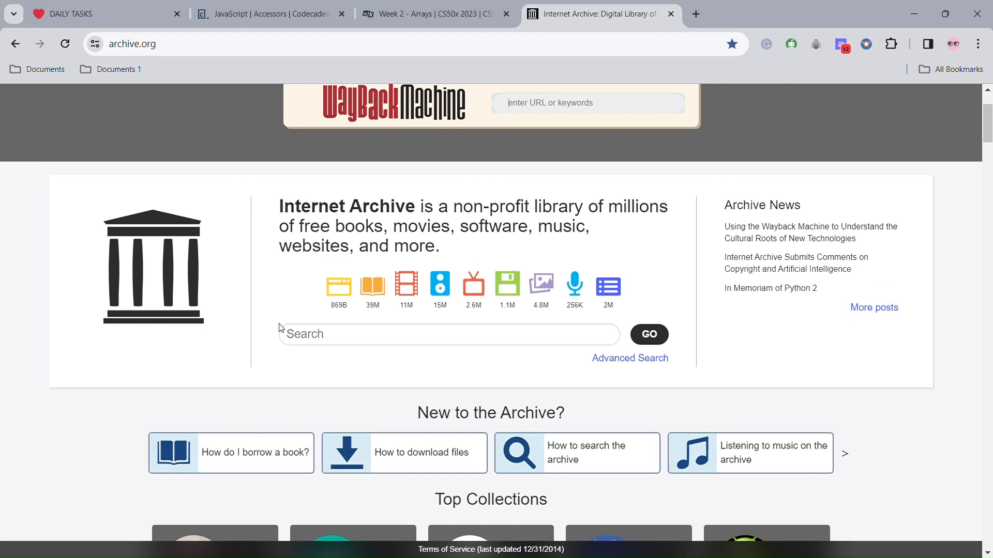
pyautogui.scroll(-3)
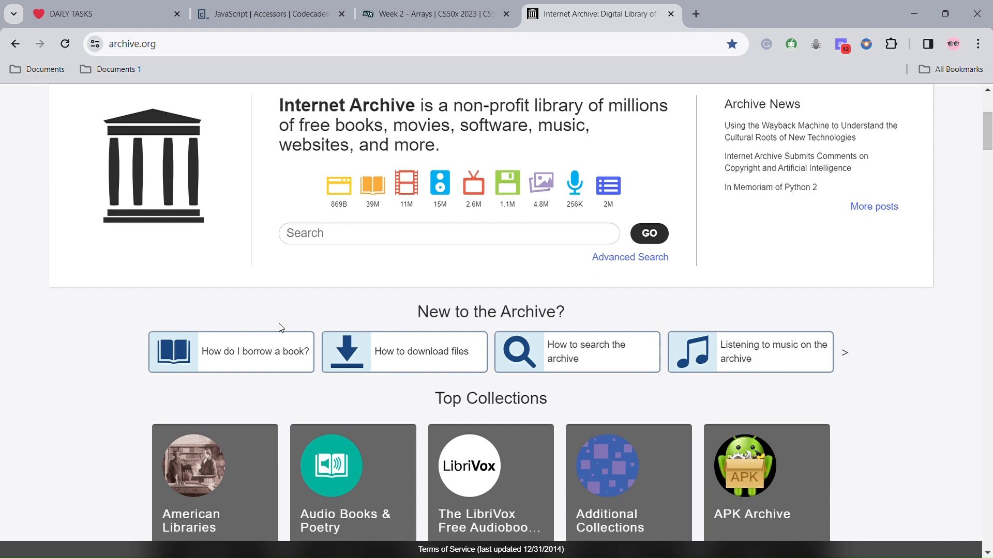
pyautogui.scroll(-3)
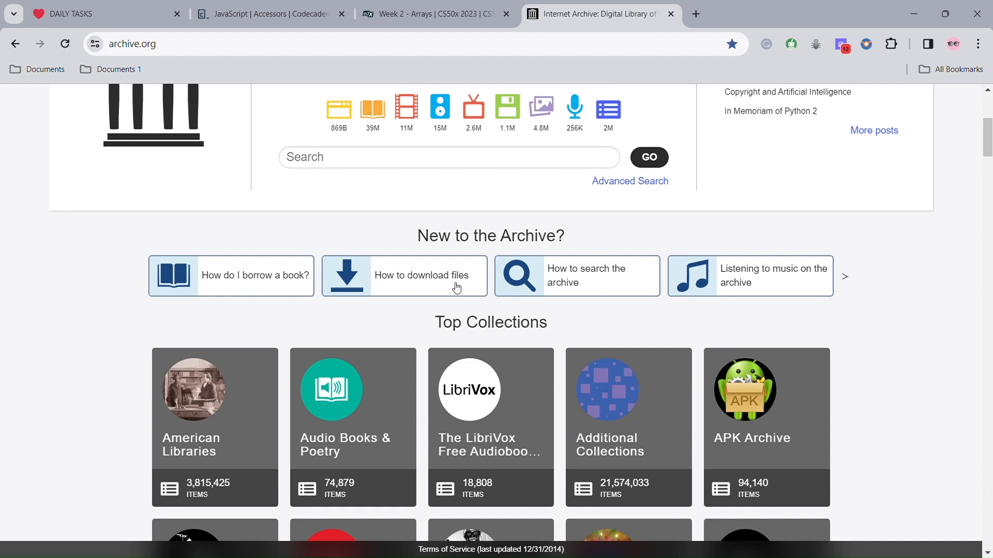
pyautogui.moveTo(623, 286)
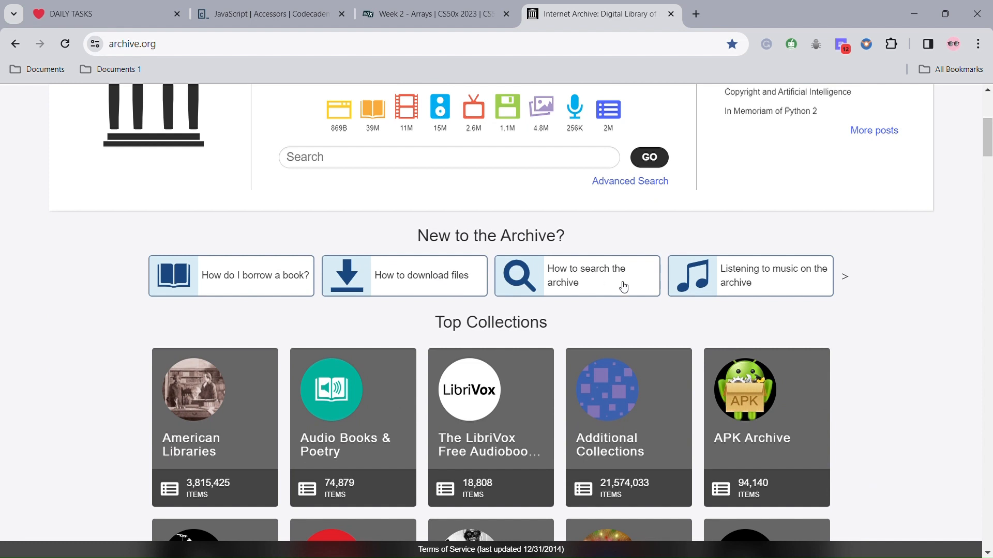
pyautogui.scroll(-3)
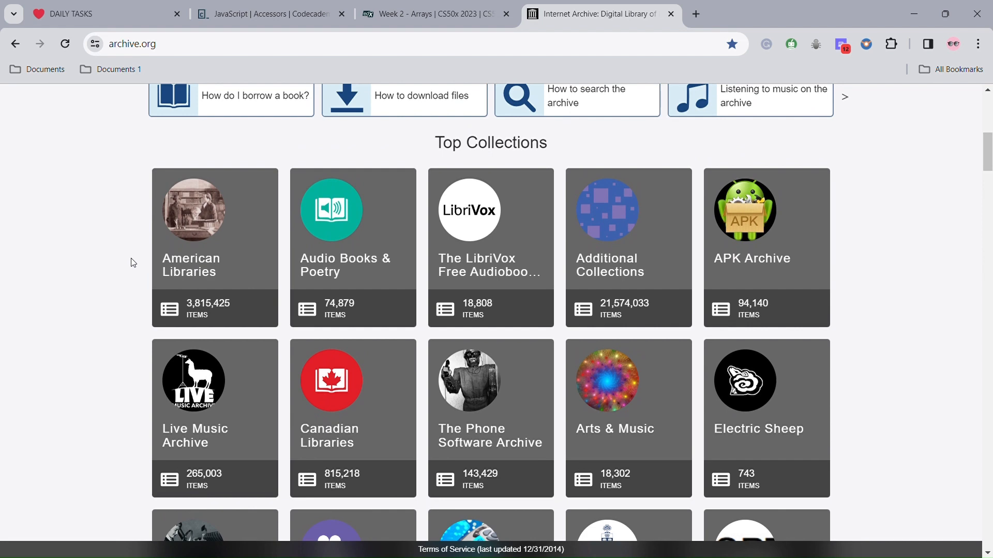
# - Scroll through the Top Collections grid from American Libraries past Electric Sheep
pyautogui.scroll(-3)
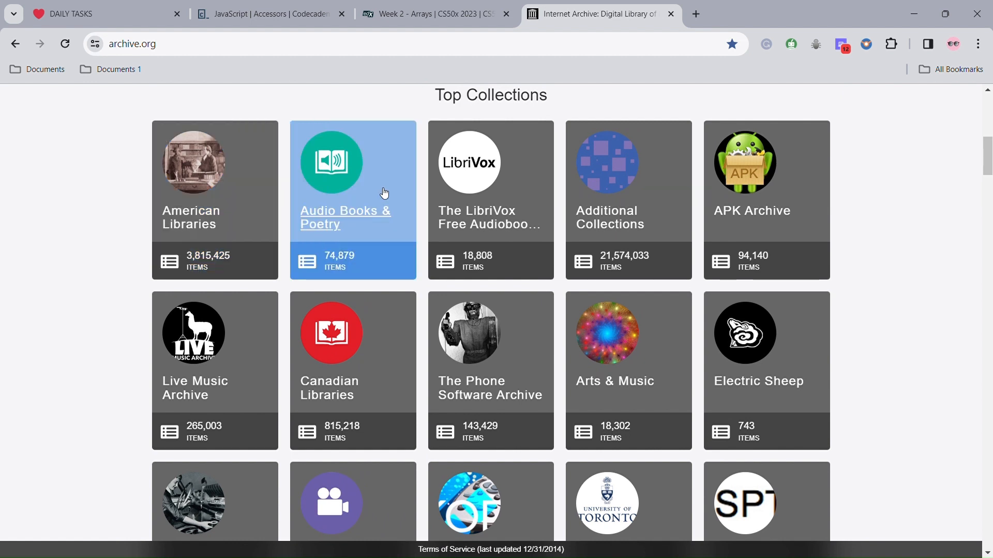
pyautogui.moveTo(465, 240)
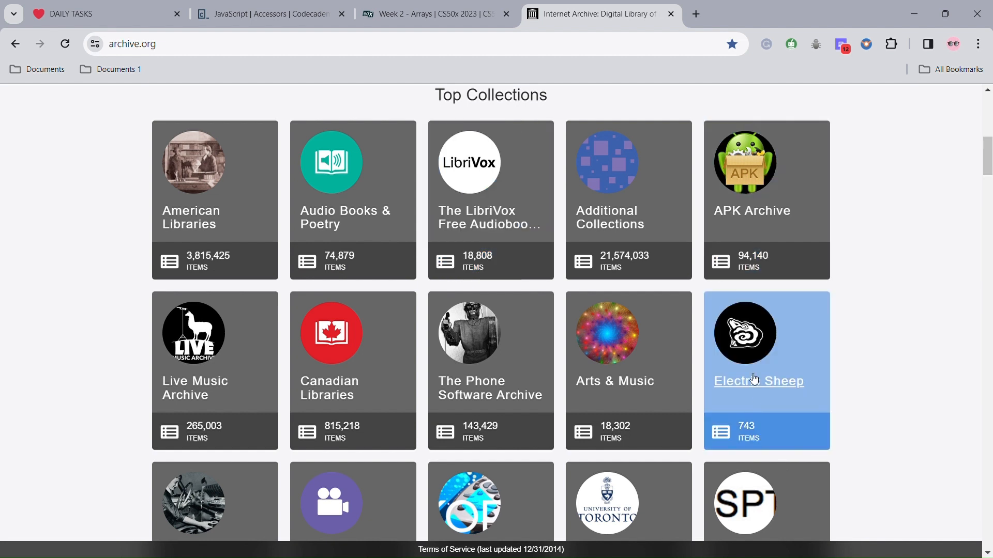
pyautogui.moveTo(623, 391)
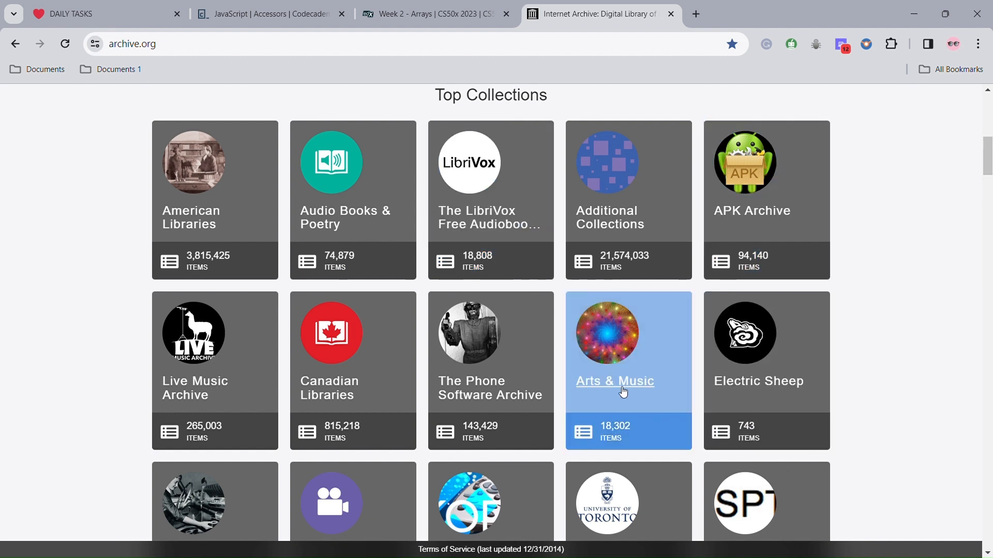
pyautogui.moveTo(491, 410)
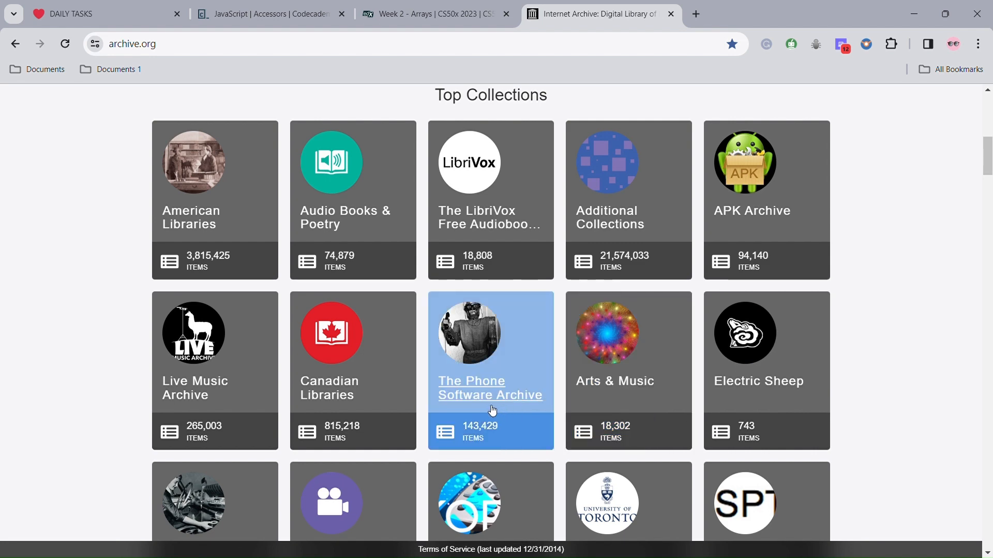
pyautogui.moveTo(357, 391)
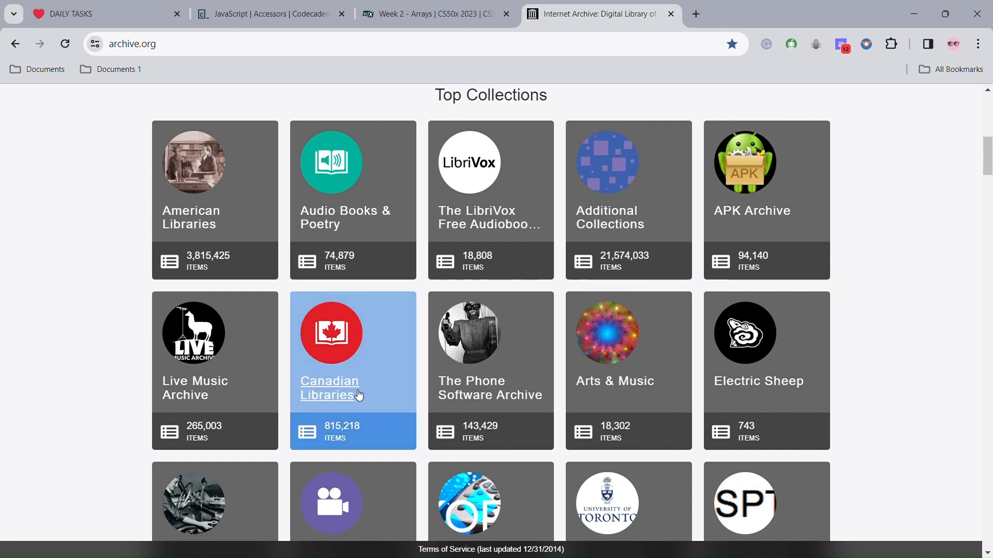
pyautogui.scroll(-3)
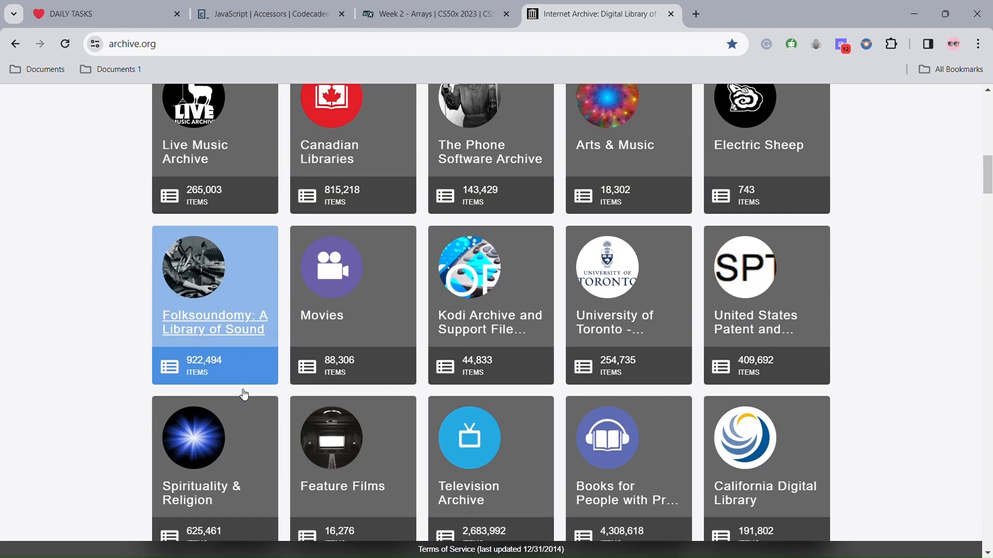
# - Scroll further to the Prelinger Archives, Grateful Dead, The Magazine Rack and RECAP tiles
pyautogui.scroll(-3)
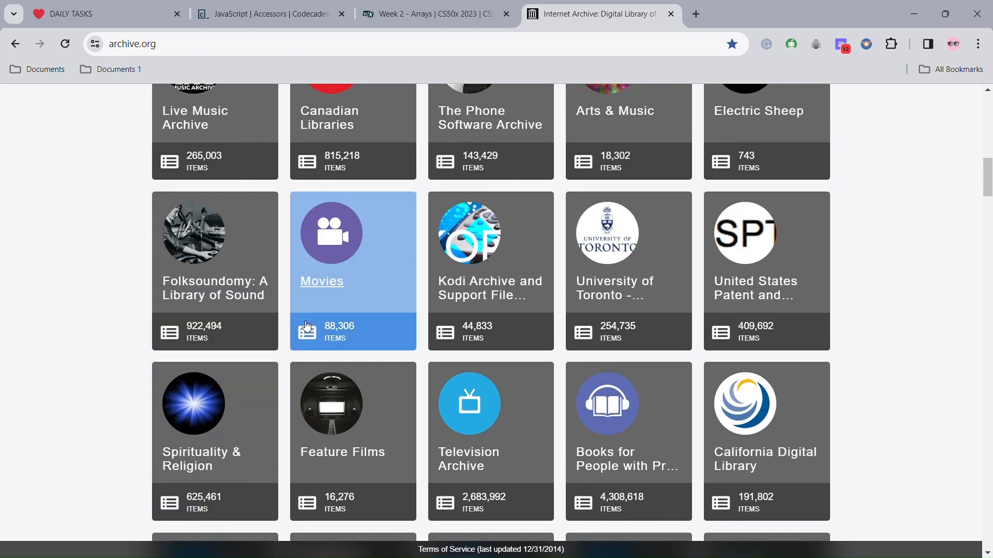
pyautogui.scroll(-3)
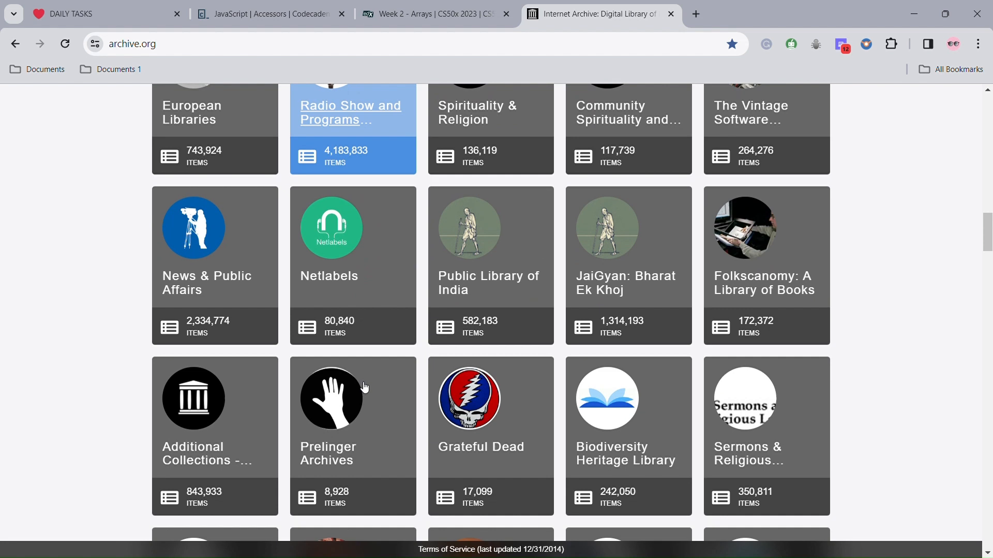
pyautogui.scroll(-3)
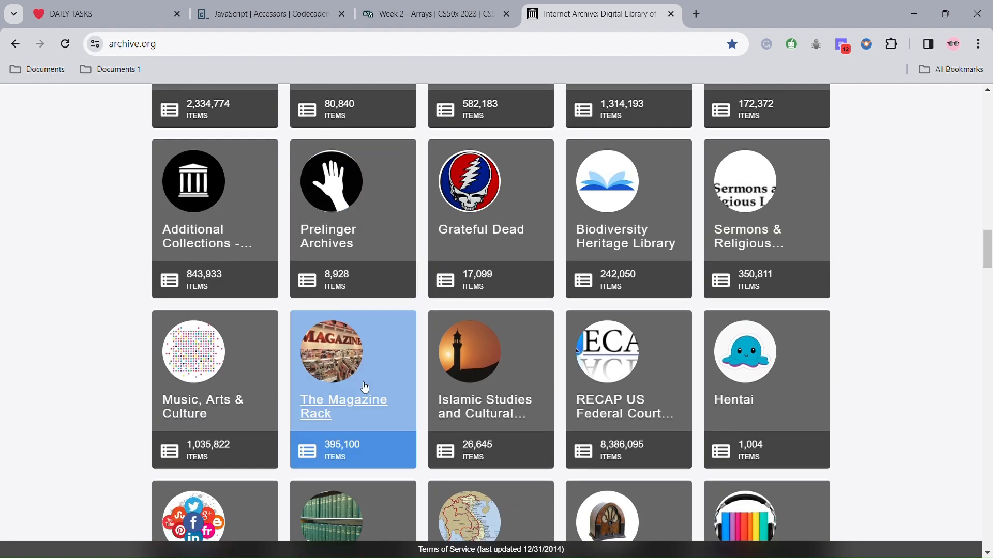